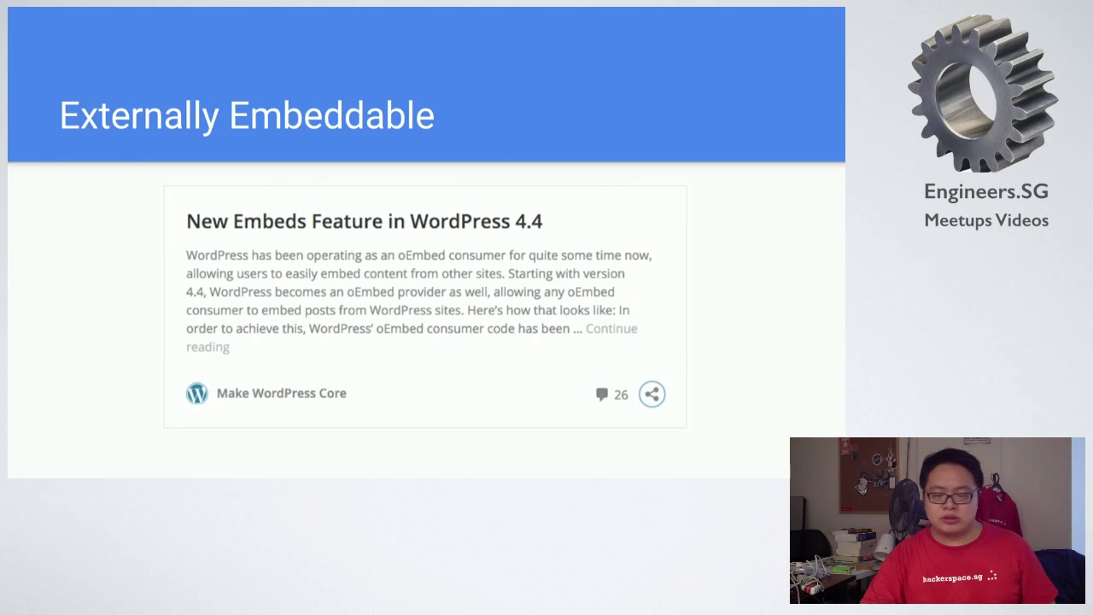
Follow the RICG Responsive Images plugin link from the slide into a Chrome tab.
{"action": "left_click", "coordinate": [651, 393]}
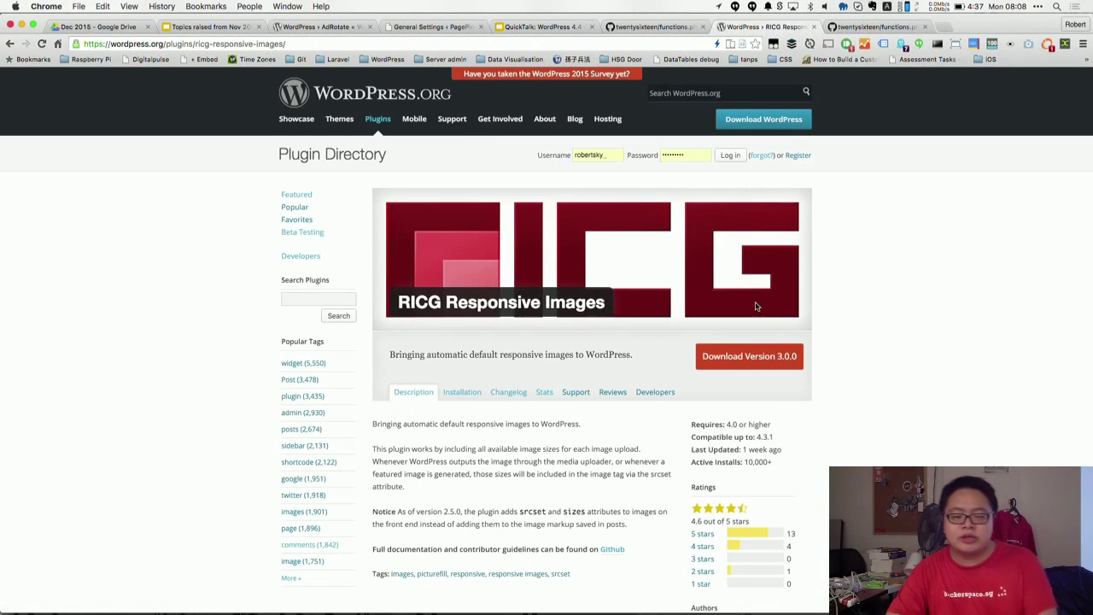
Revisit the Responsive Image Insertion slide, then return to Twenty Sixteen functions.php at line 346.
{"action": "scroll", "scroll_direction": "down", "scroll_amount": 3}
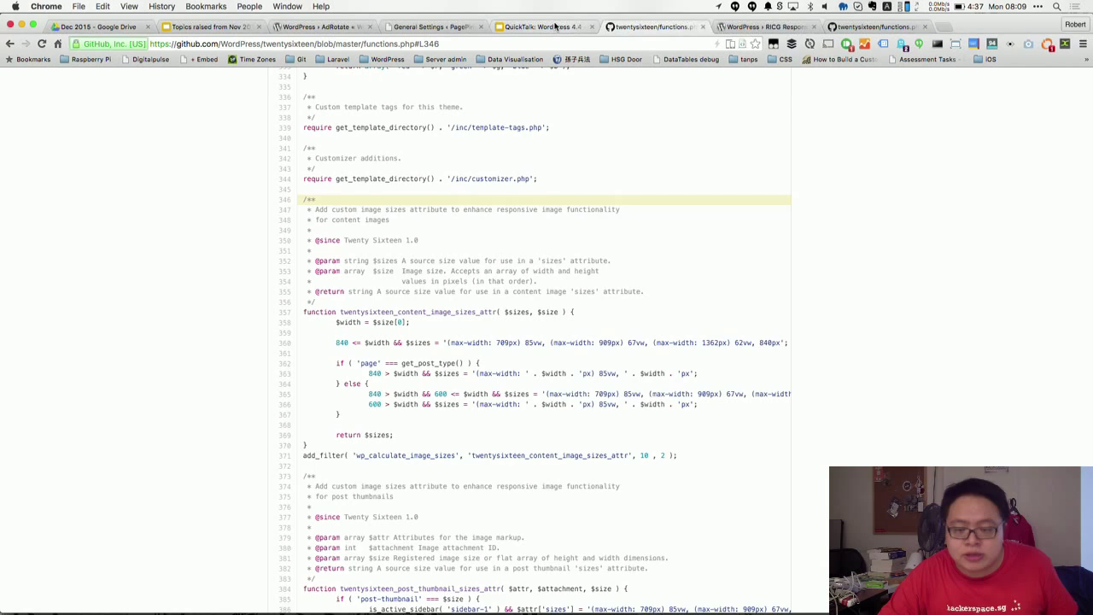
{"action": "left_click", "coordinate": [541, 26]}
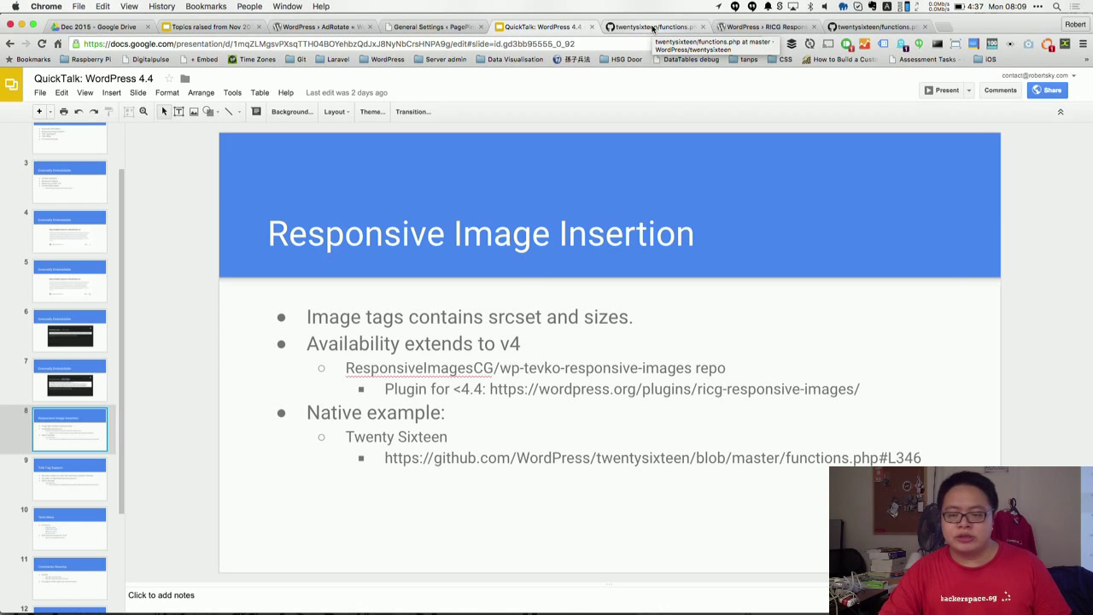
{"action": "left_click", "coordinate": [655, 27]}
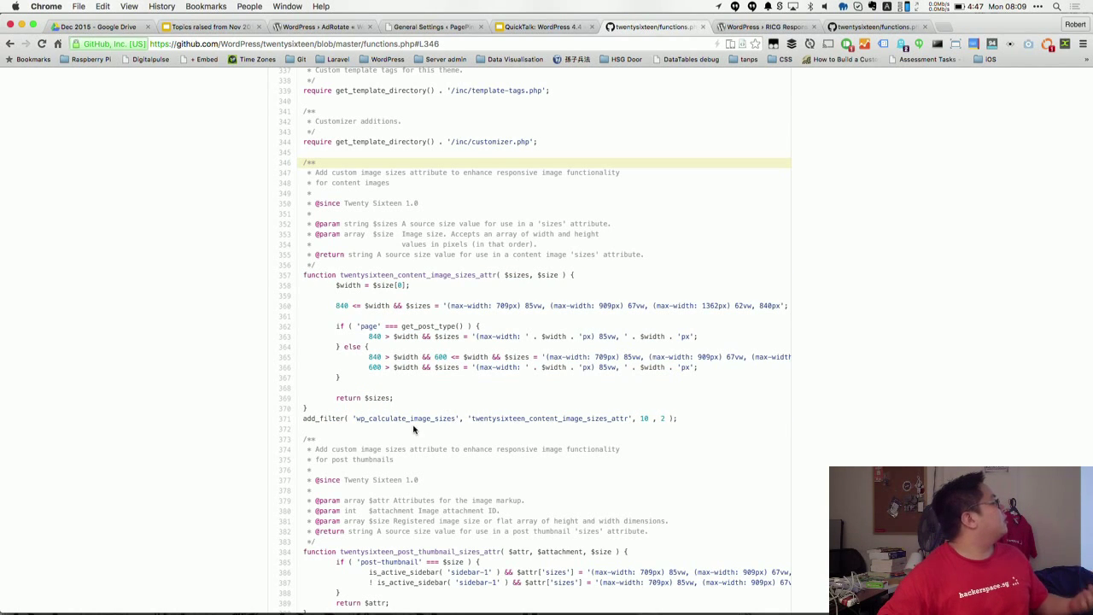
{"action": "mouse_move", "coordinate": [451, 324]}
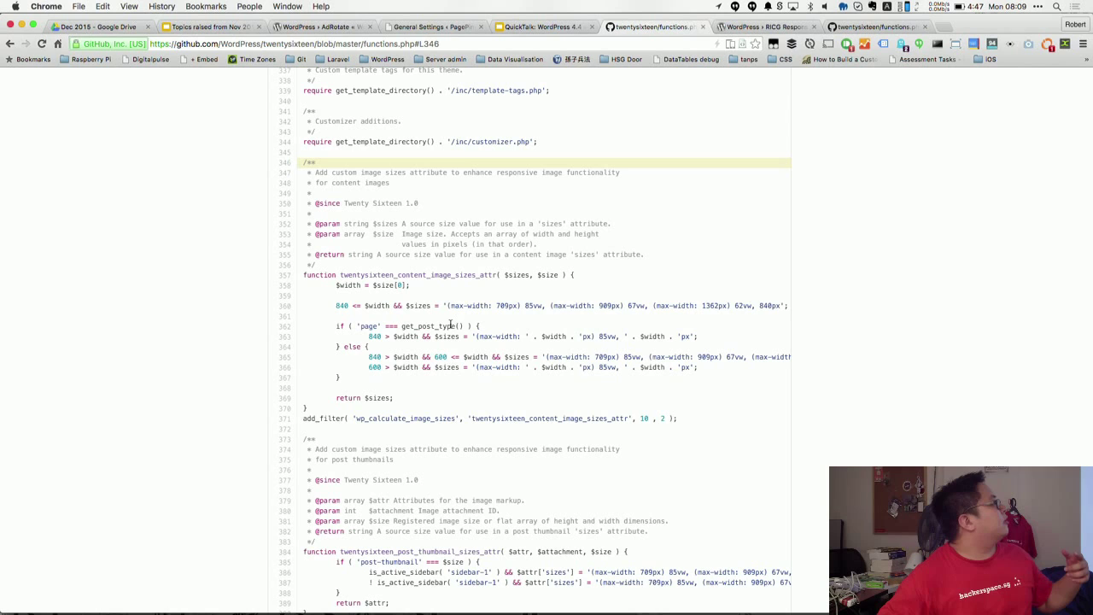
{"action": "mouse_move", "coordinate": [525, 365]}
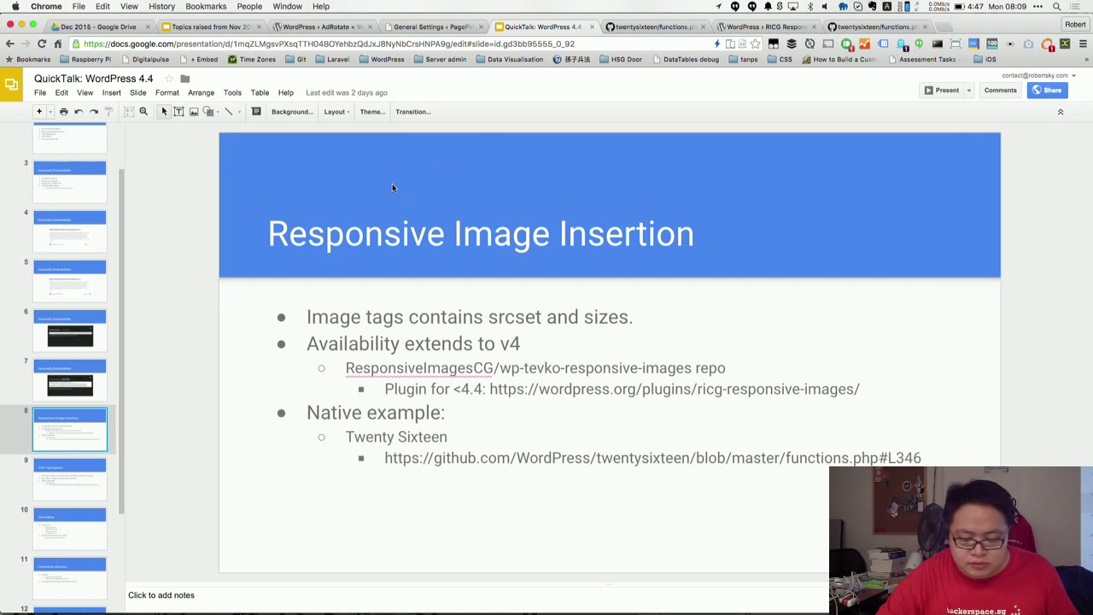
{"action": "mouse_move", "coordinate": [829, 119]}
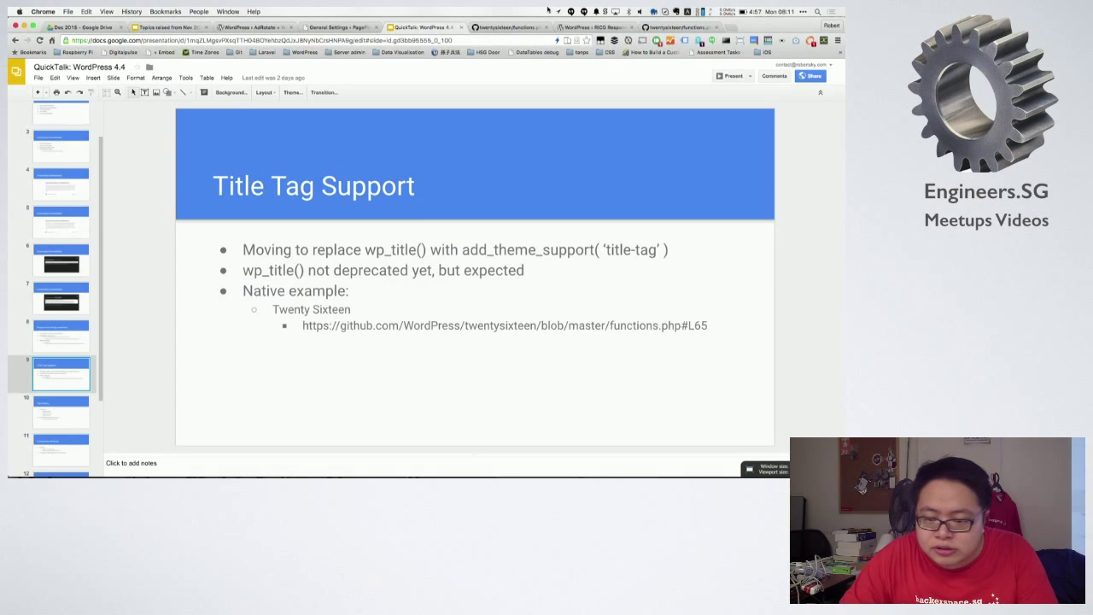
View Twenty Sixteen's title-tag support code, then scroll to the image sizes attribute code.
{"action": "left_click", "coordinate": [507, 27]}
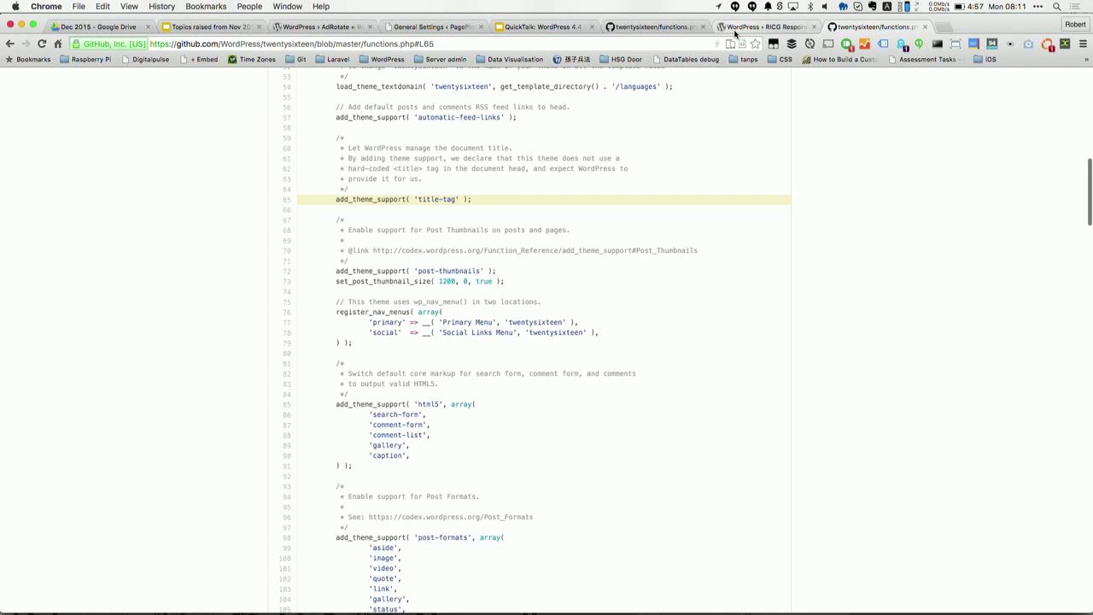
{"action": "scroll", "scroll_direction": "down", "scroll_amount": 3}
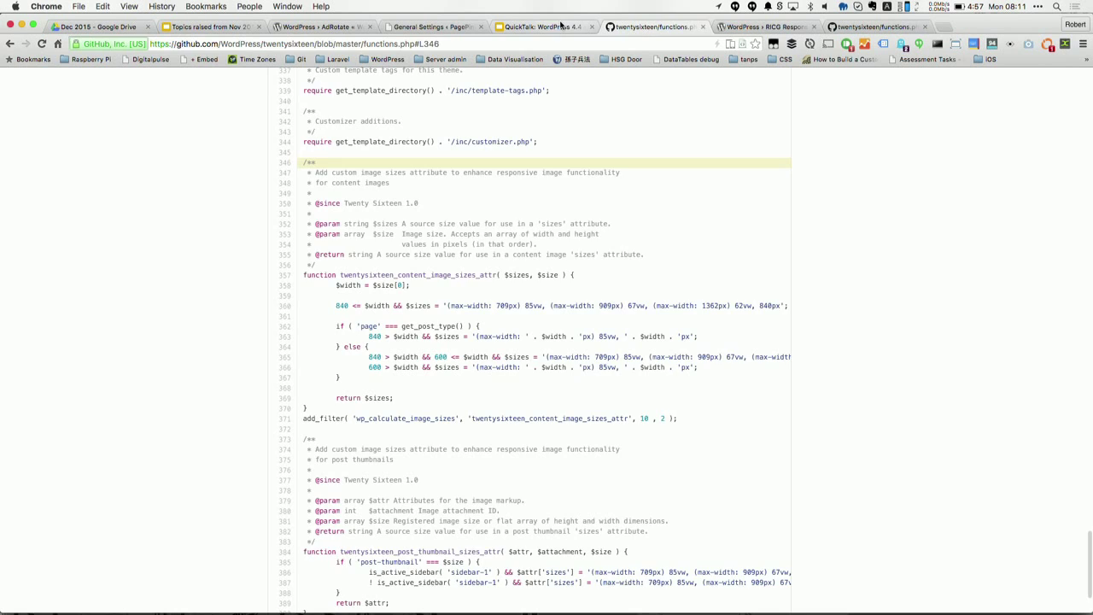
Return to the QuickTalk deck leading into the 'Topics raised from Nov 2015' deck.
{"action": "left_click", "coordinate": [541, 27]}
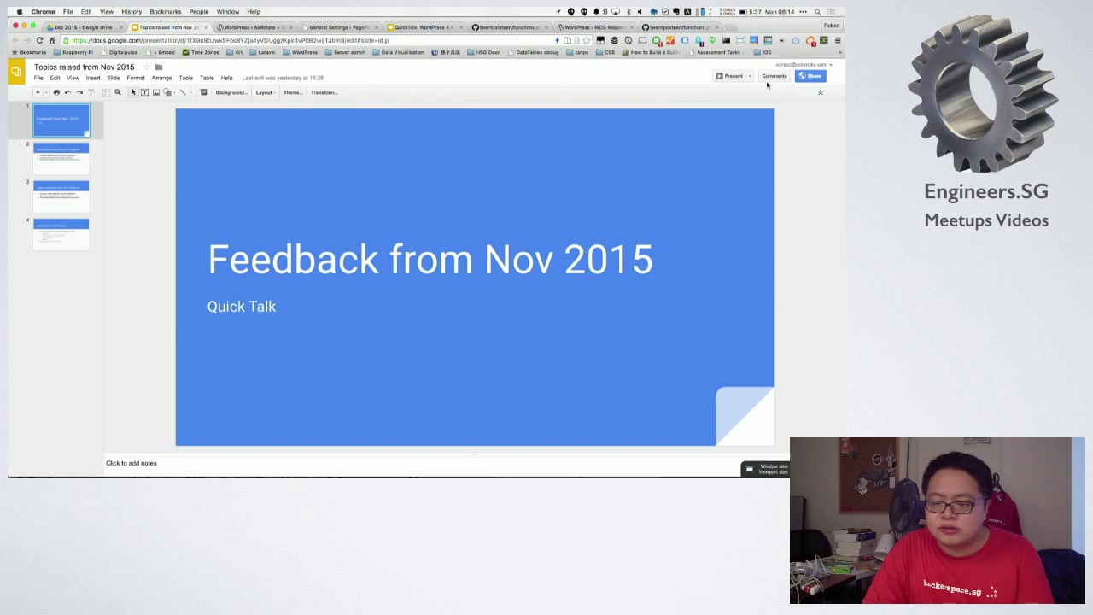
{"action": "left_click", "coordinate": [732, 76]}
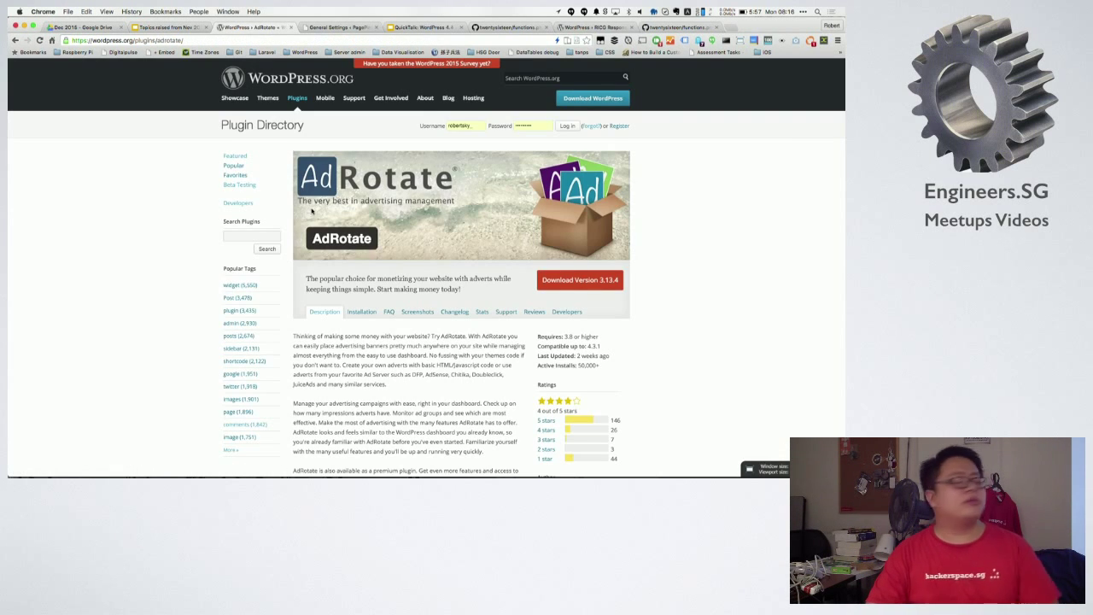
{"action": "scroll", "scroll_direction": "down", "scroll_amount": 3}
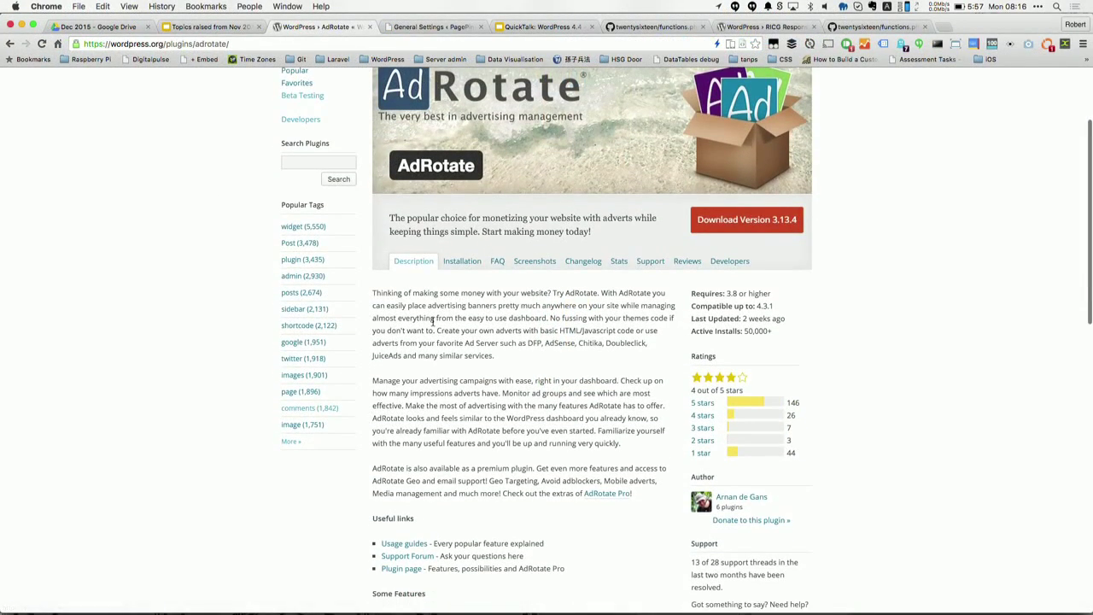
{"action": "scroll", "scroll_direction": "down", "scroll_amount": 3}
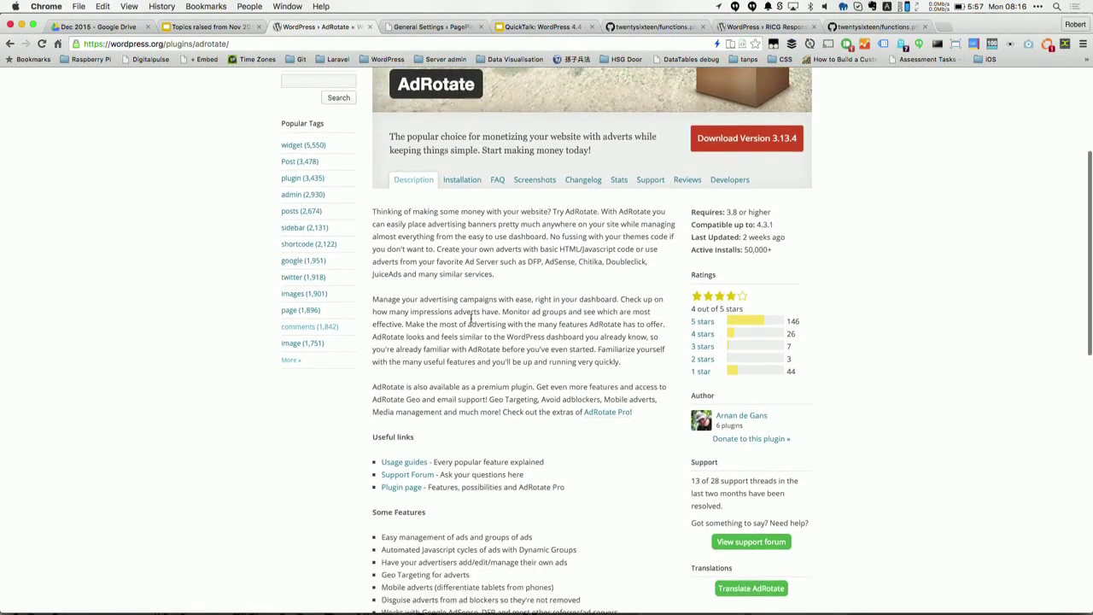
{"action": "scroll", "scroll_direction": "down", "scroll_amount": 3}
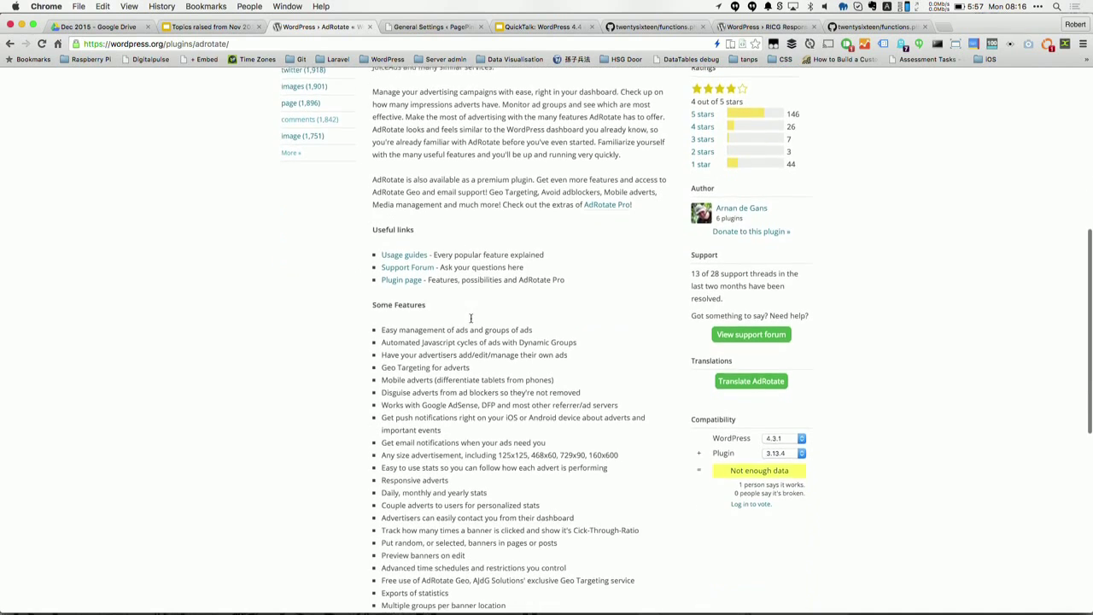
{"action": "scroll", "scroll_direction": "down", "scroll_amount": 3}
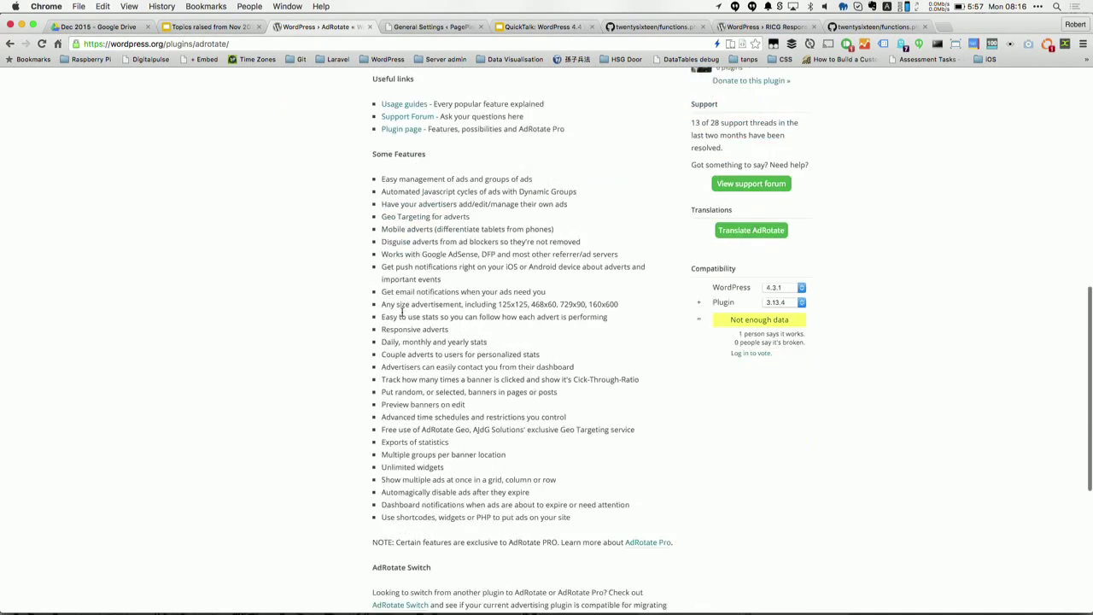
{"action": "scroll", "scroll_direction": "down", "scroll_amount": 3}
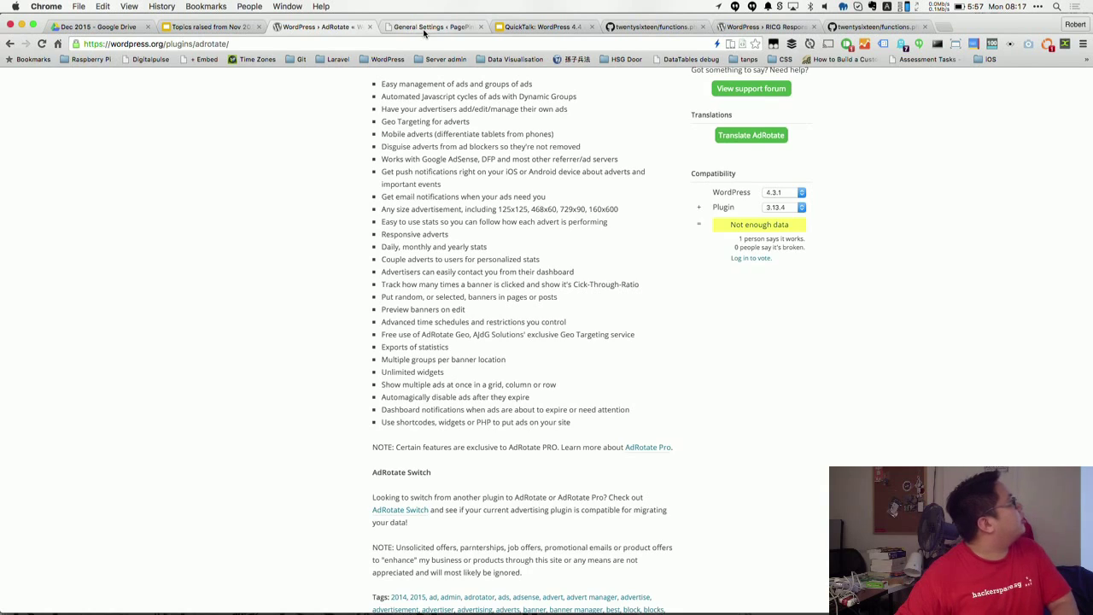
Reach the Demo ad 200x200 edit form in AdRotate's WordPress admin.
{"action": "left_click", "coordinate": [431, 26]}
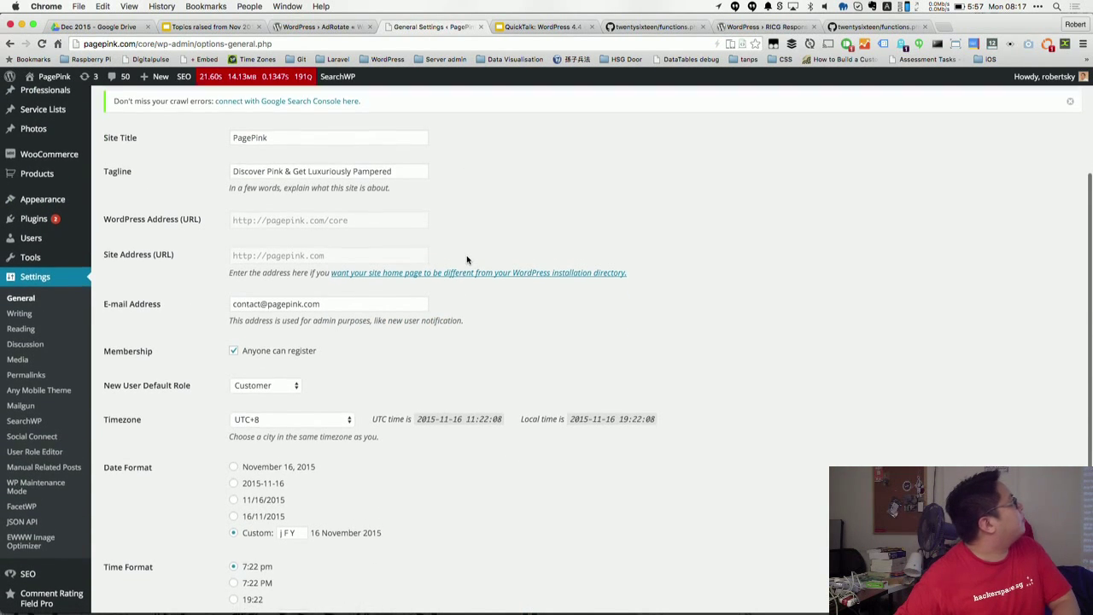
{"action": "scroll", "scroll_direction": "down", "scroll_amount": 3}
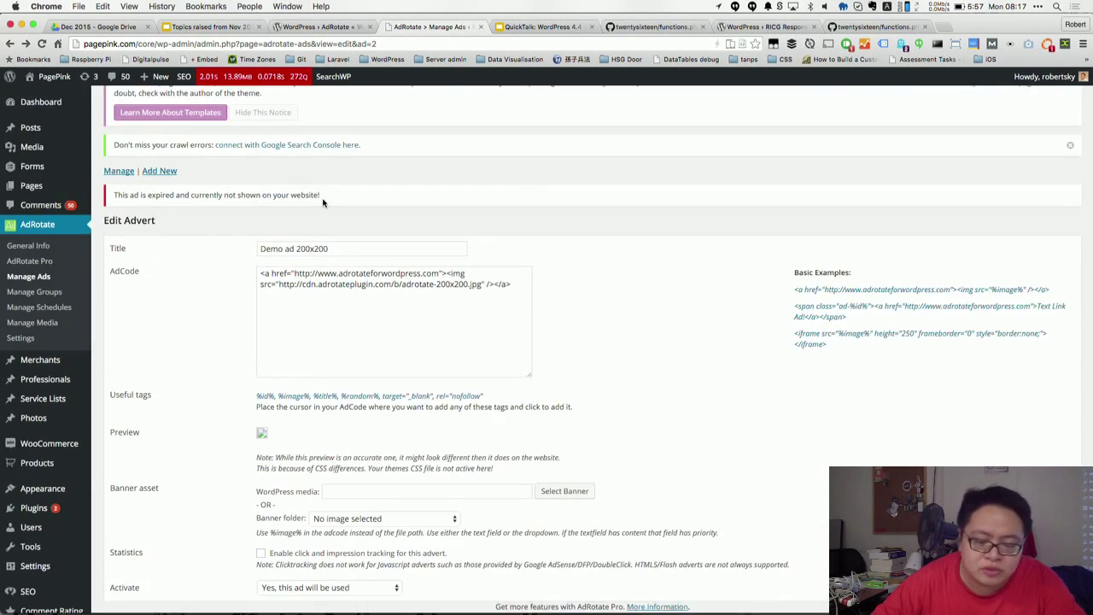
{"action": "scroll", "scroll_direction": "down", "scroll_amount": 3}
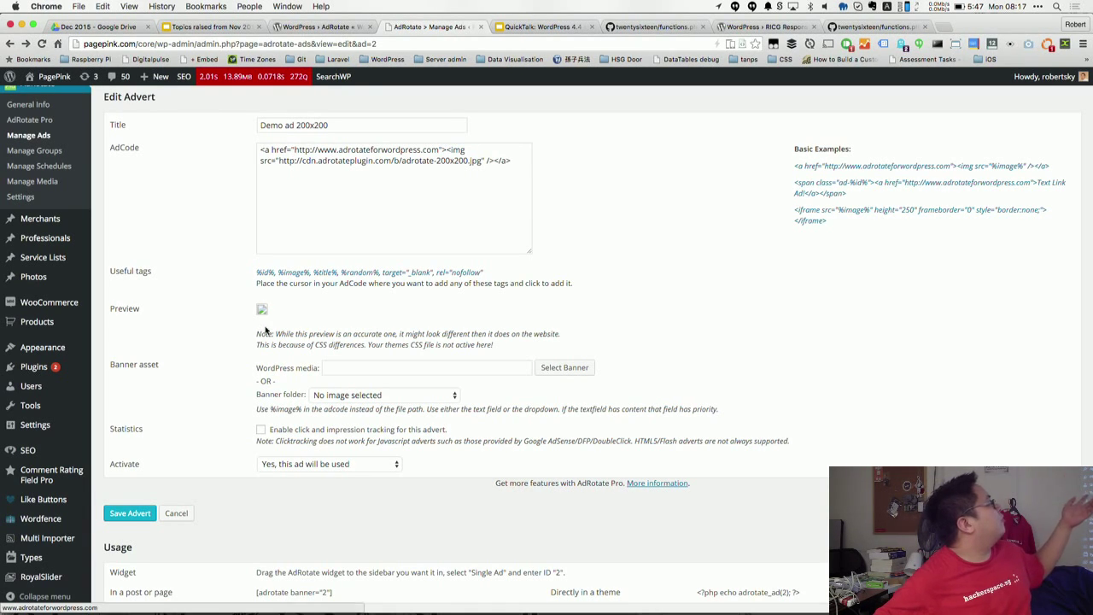
{"action": "mouse_move", "coordinate": [281, 380]}
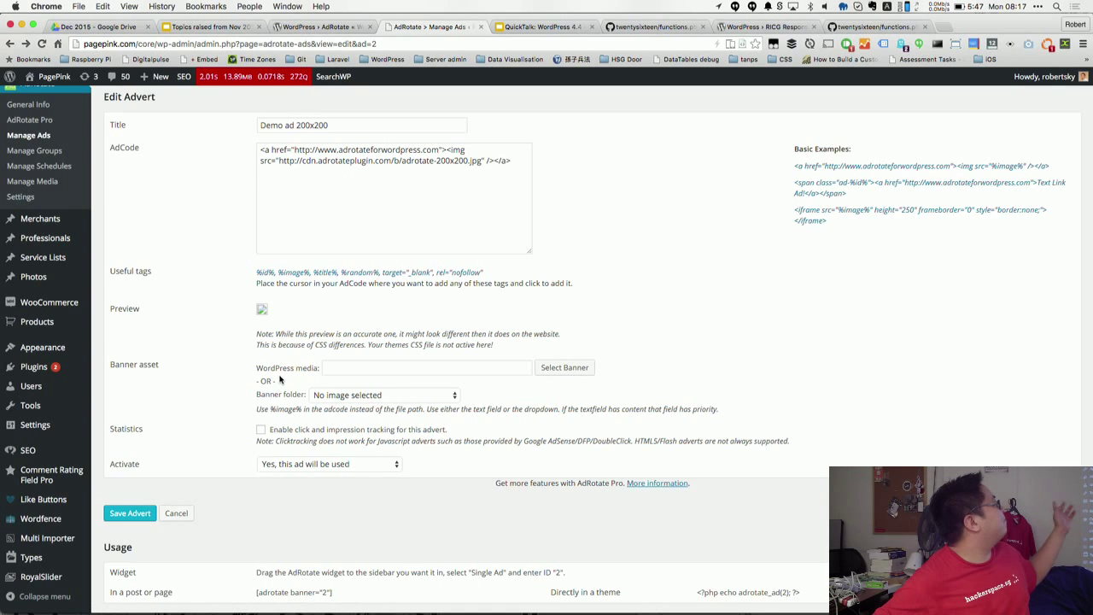
{"action": "scroll", "scroll_direction": "down", "scroll_amount": 3}
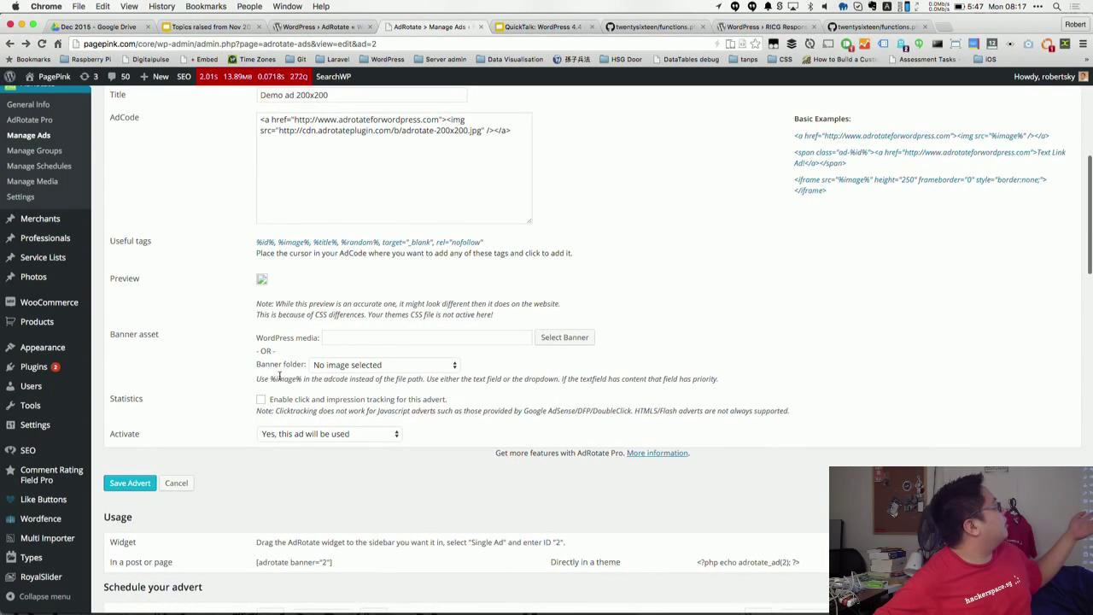
{"action": "mouse_move", "coordinate": [422, 333]}
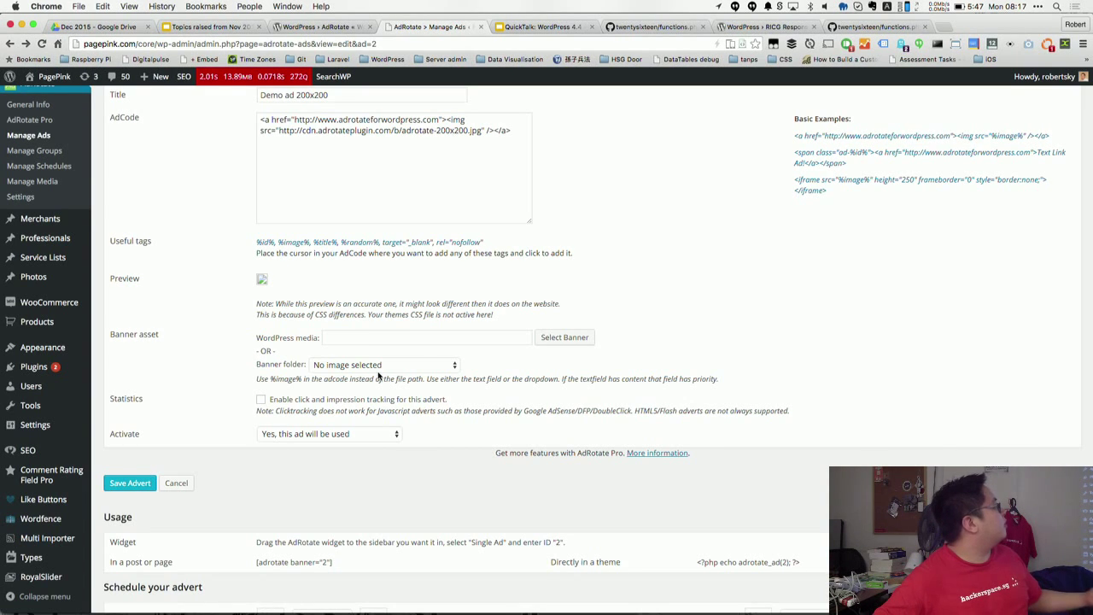
{"action": "scroll", "scroll_direction": "down", "scroll_amount": 3}
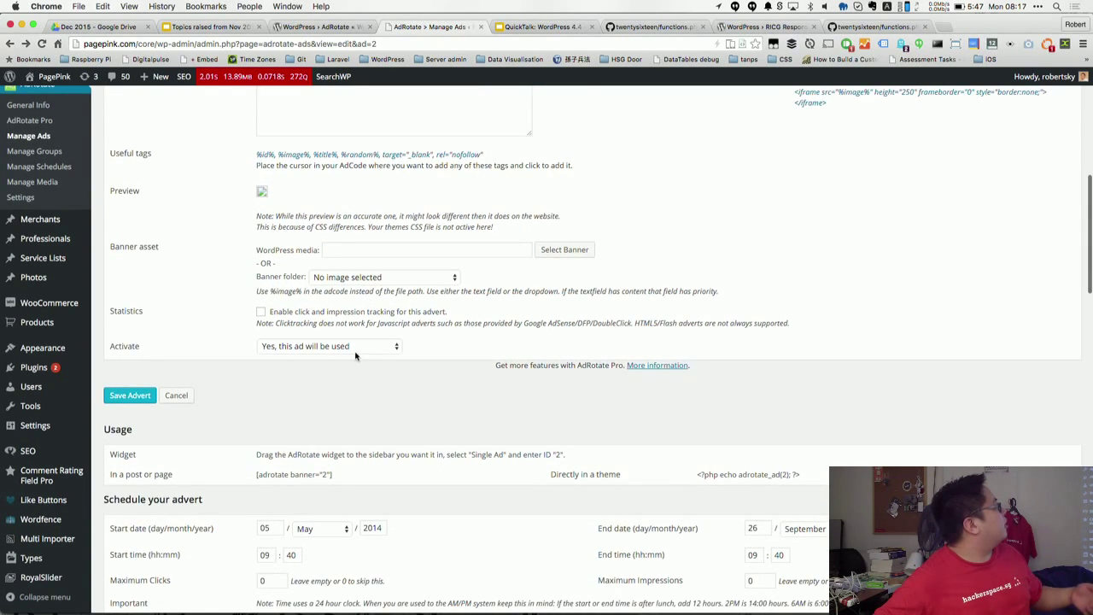
Keep the advert set to 'Yes, this ad will be used' and review its Schedule section.
{"action": "left_click", "coordinate": [329, 346]}
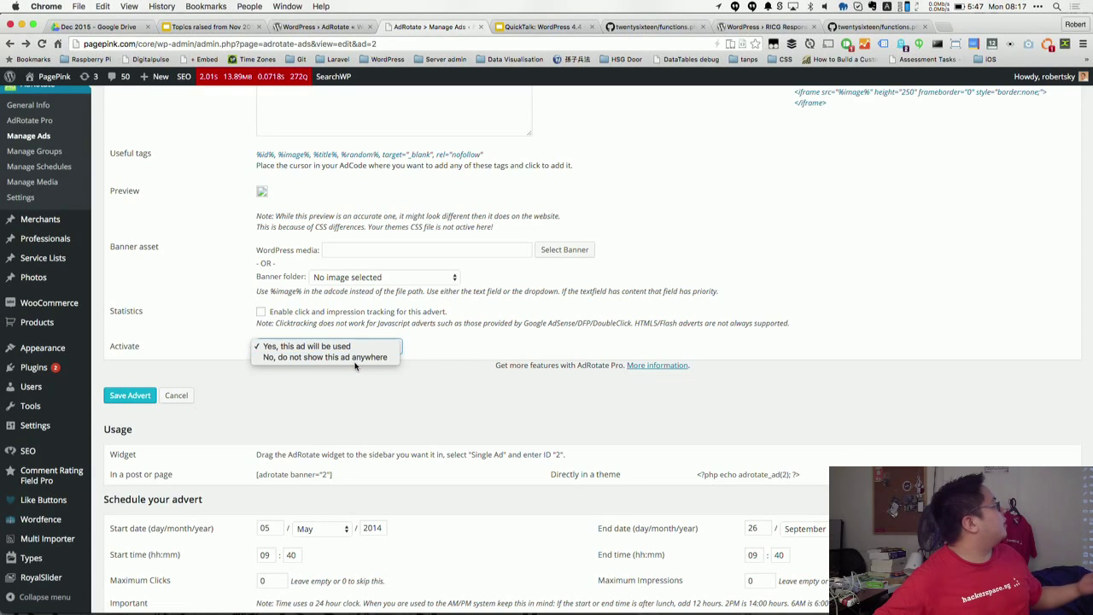
{"action": "left_click", "coordinate": [327, 346]}
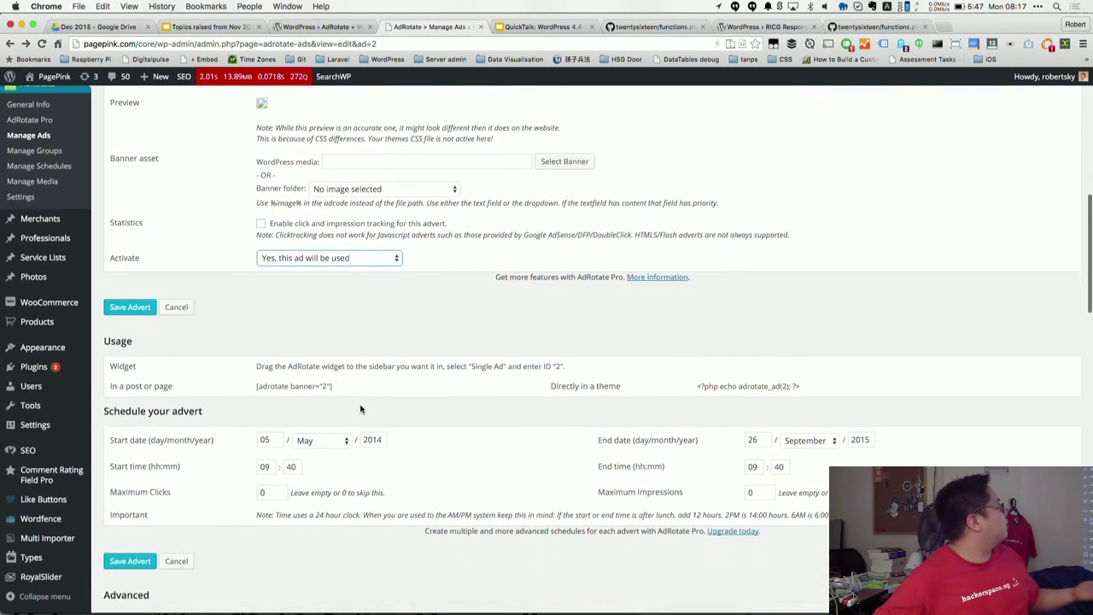
{"action": "scroll", "scroll_direction": "down", "scroll_amount": 3}
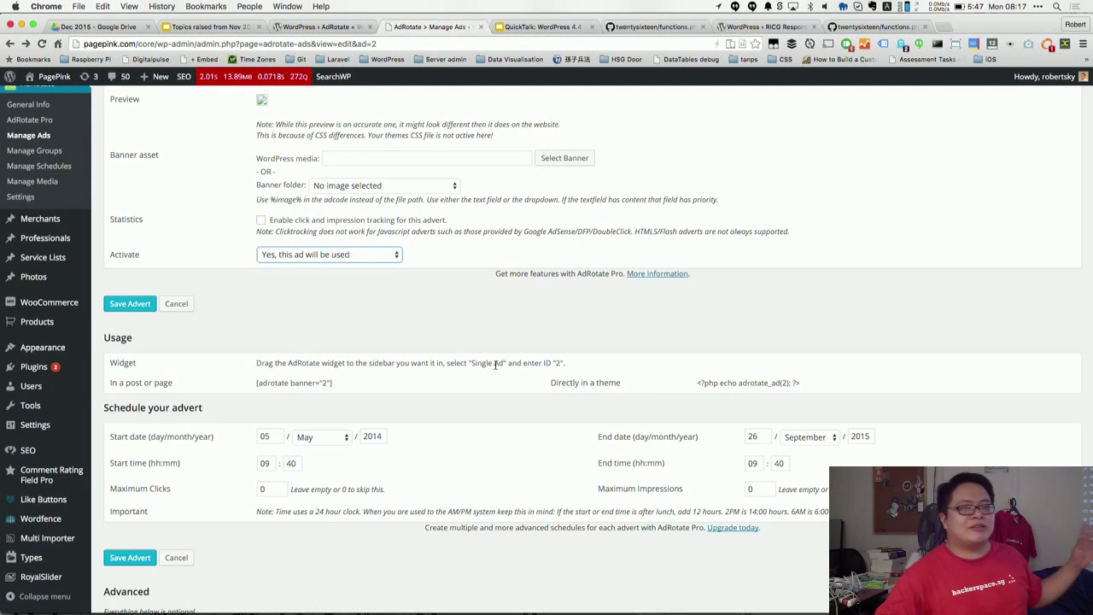
{"action": "mouse_move", "coordinate": [464, 377]}
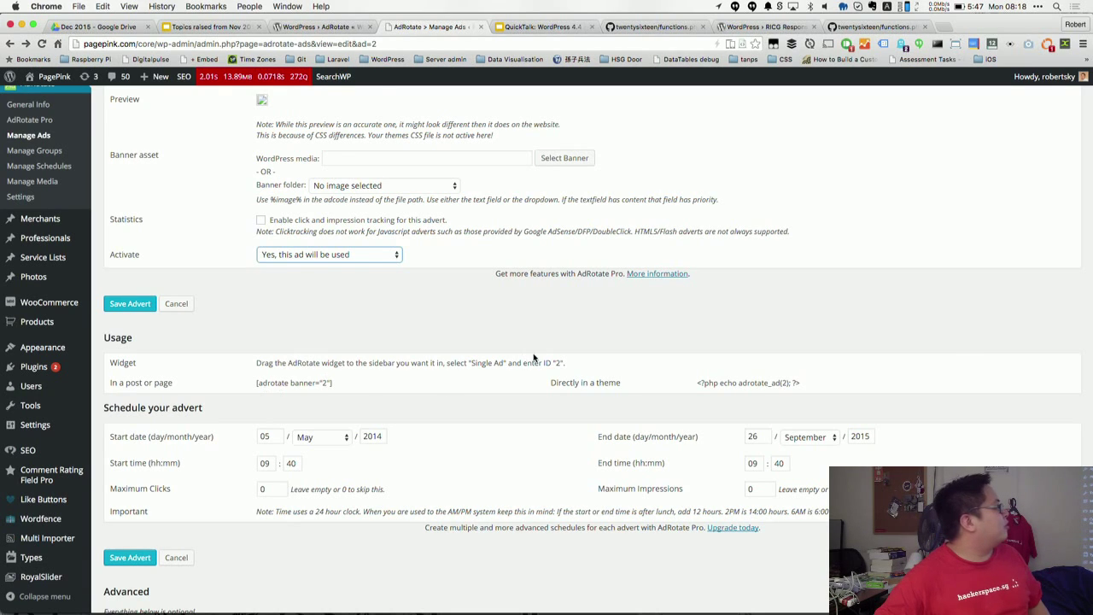
{"action": "mouse_move", "coordinate": [700, 383]}
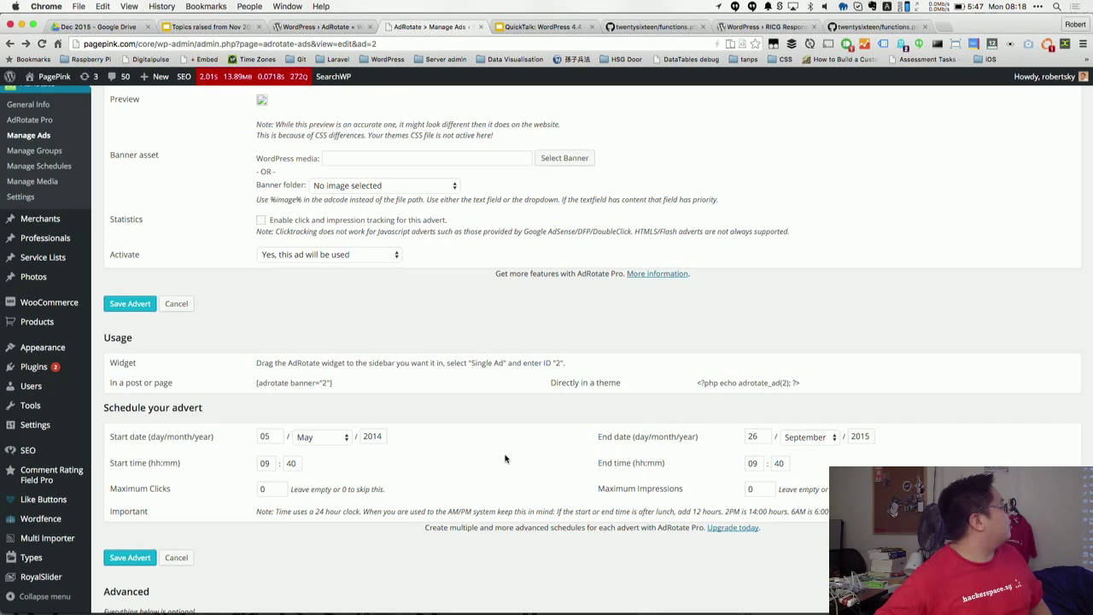
{"action": "scroll", "scroll_direction": "down", "scroll_amount": 3}
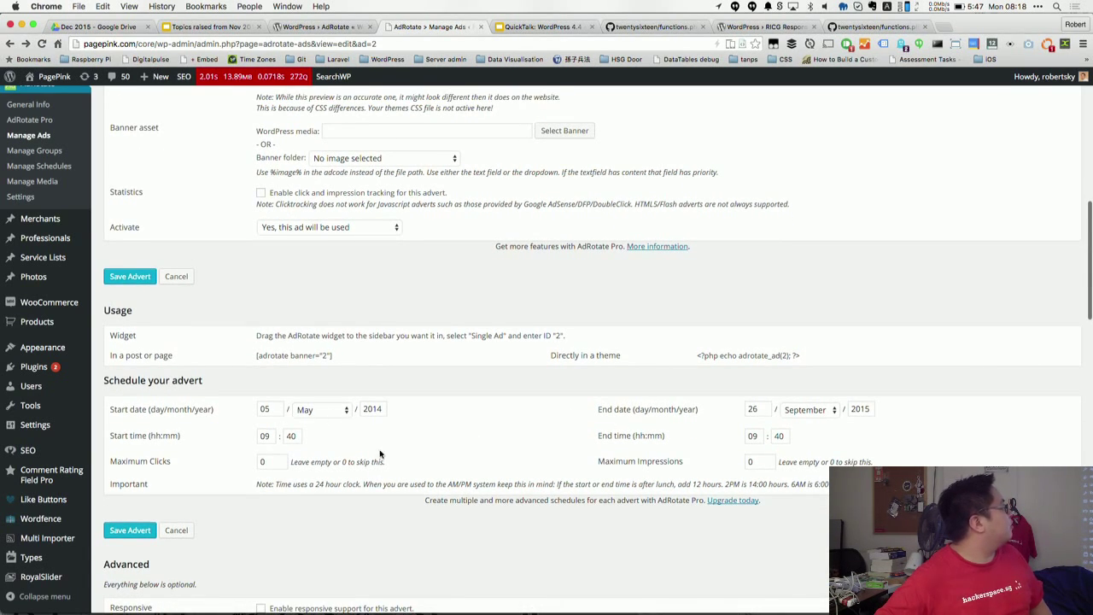
{"action": "scroll", "scroll_direction": "down", "scroll_amount": 3}
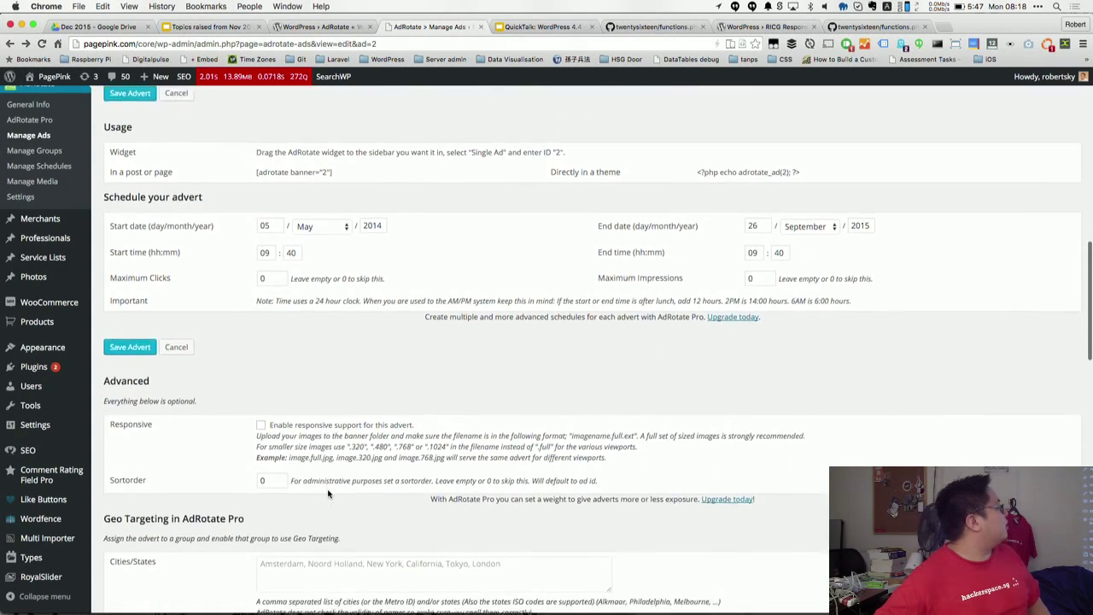
{"action": "scroll", "scroll_direction": "down", "scroll_amount": 3}
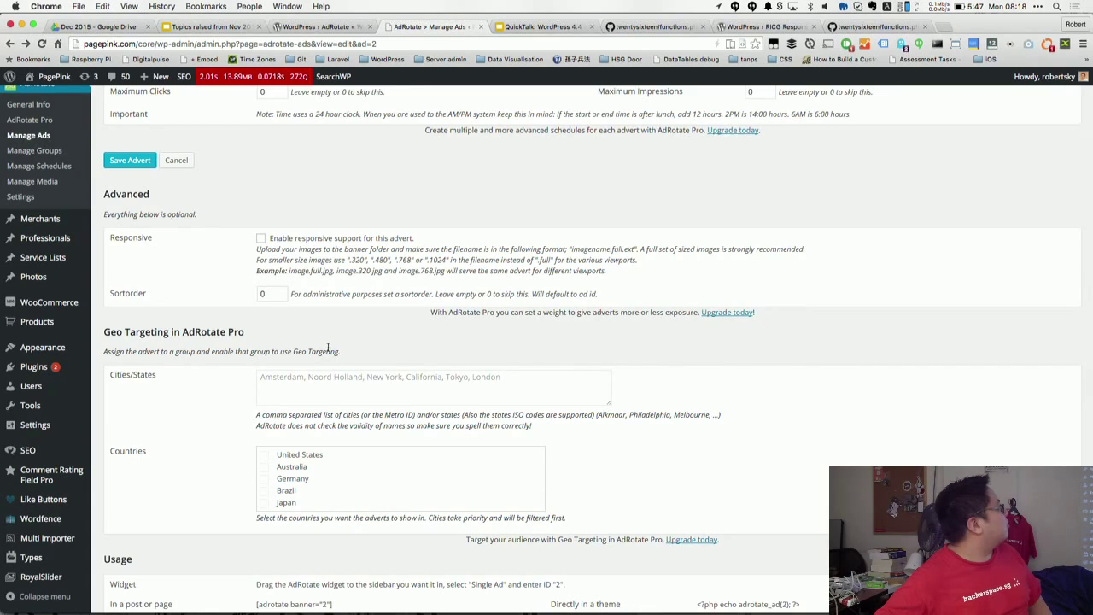
{"action": "scroll", "scroll_direction": "down", "scroll_amount": 3}
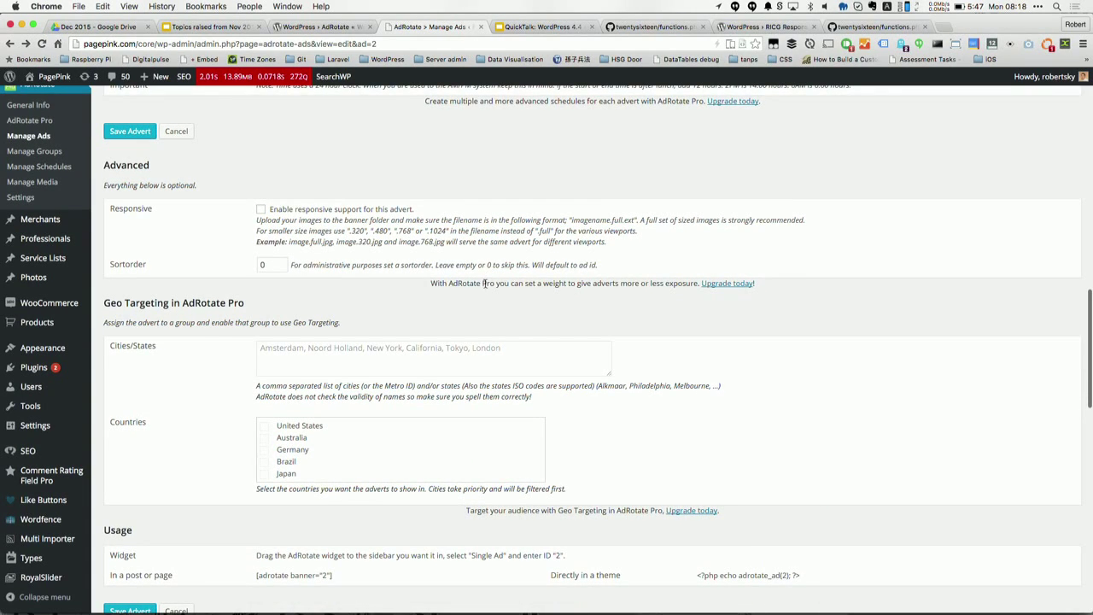
{"action": "mouse_move", "coordinate": [641, 506]}
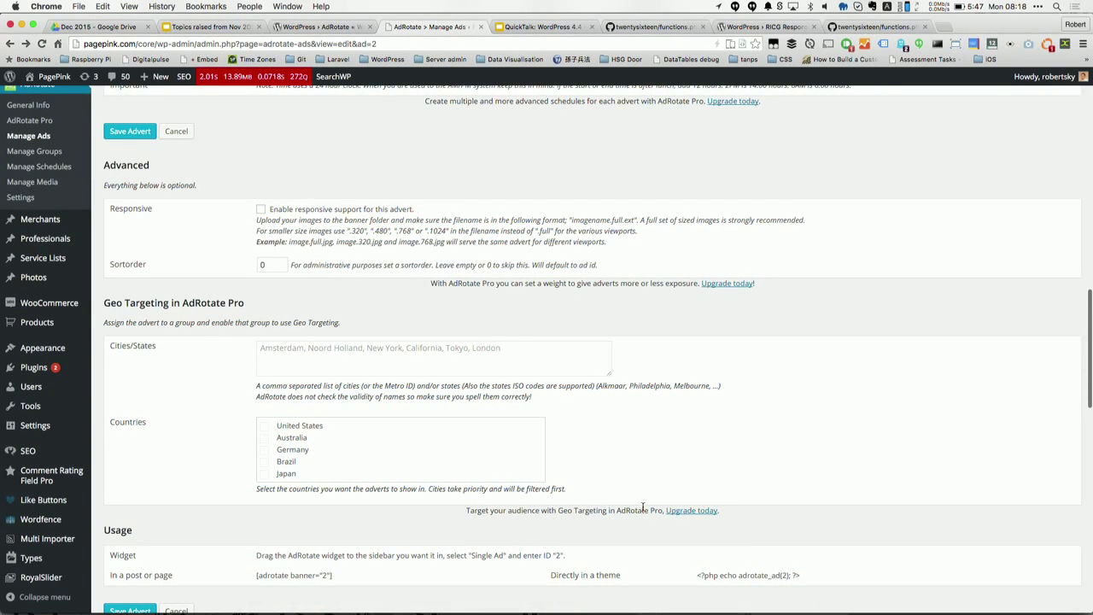
{"action": "scroll", "scroll_direction": "down", "scroll_amount": 3}
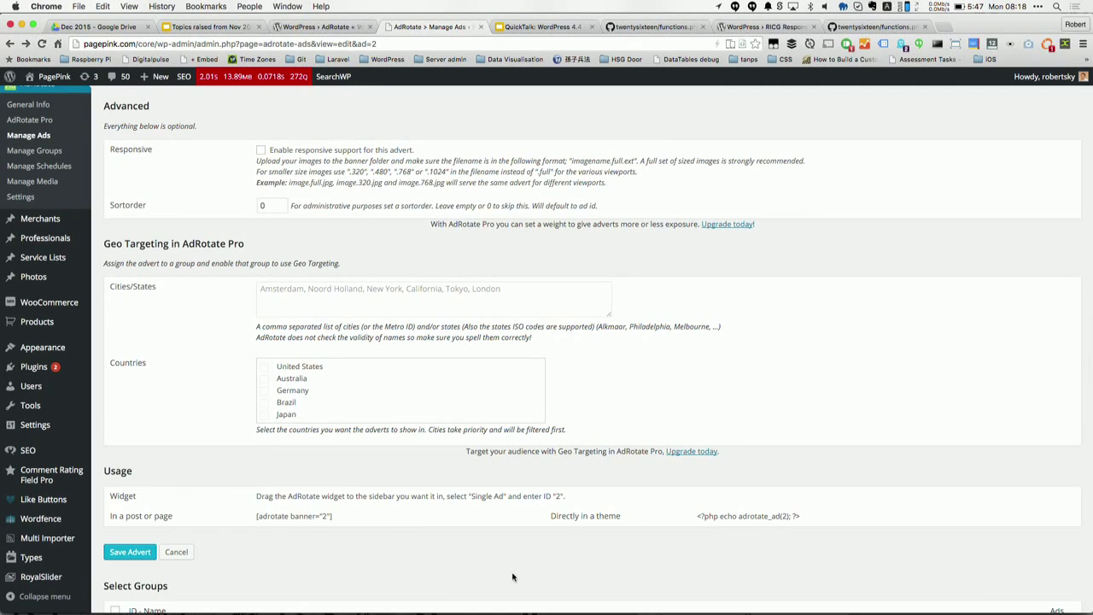
{"action": "scroll", "scroll_direction": "down", "scroll_amount": 3}
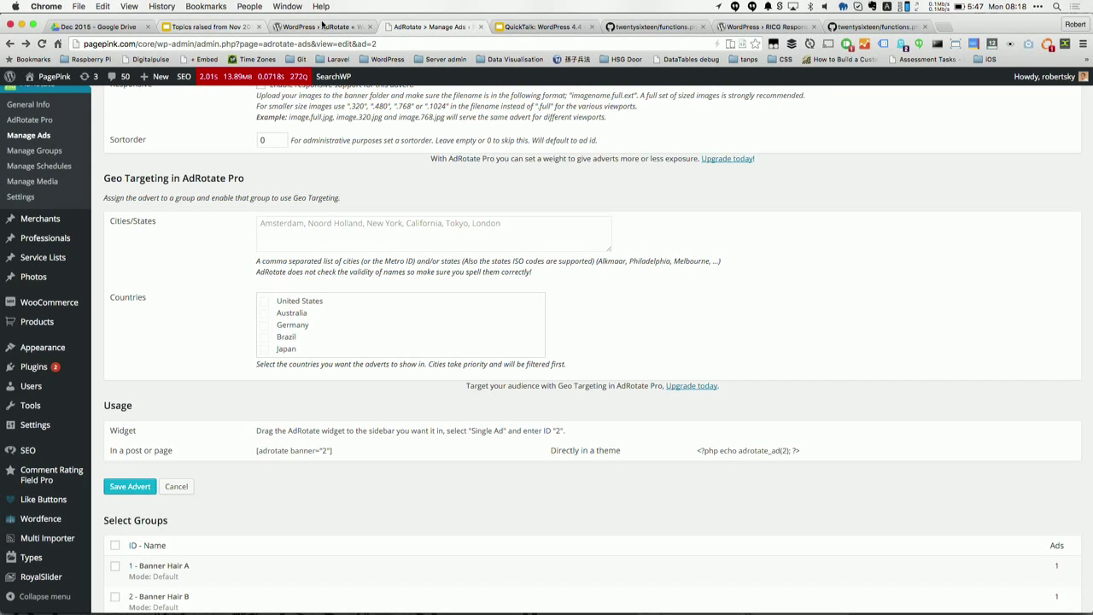
Bring the other Chrome window forward and enter wordpress.org/plugins/ in the address bar.
{"action": "left_click", "coordinate": [90, 27]}
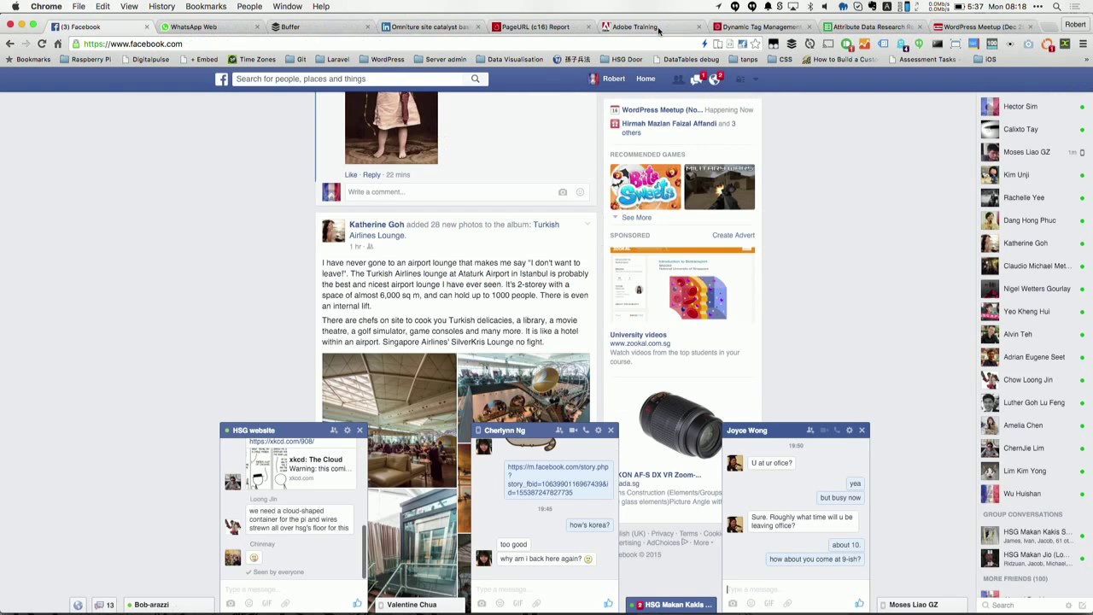
{"action": "left_click", "coordinate": [867, 26]}
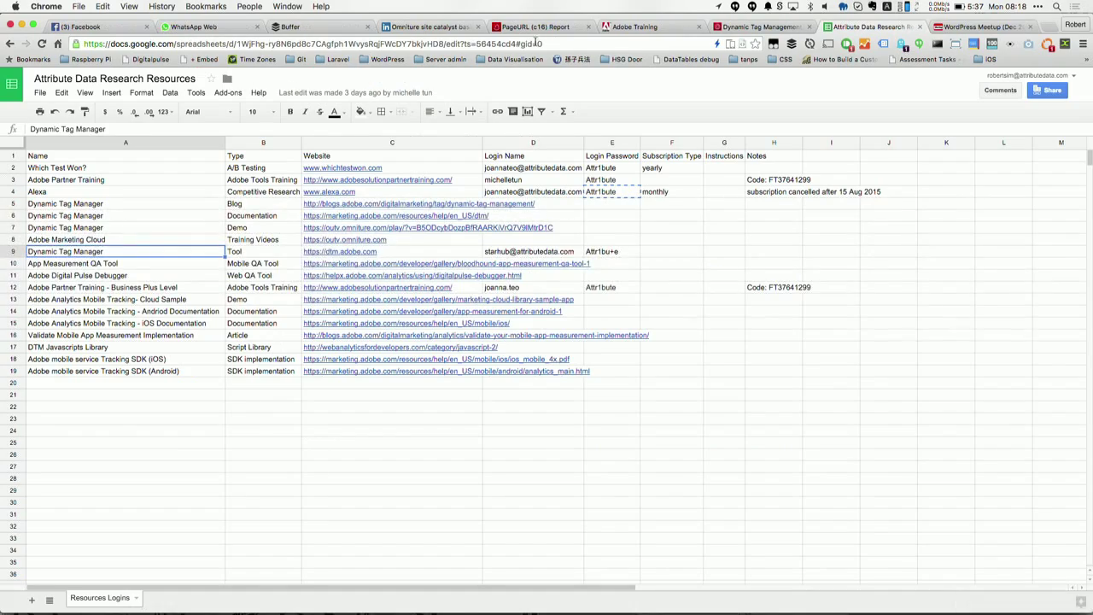
{"action": "type", "text": "wordpress.org/plugins/"}
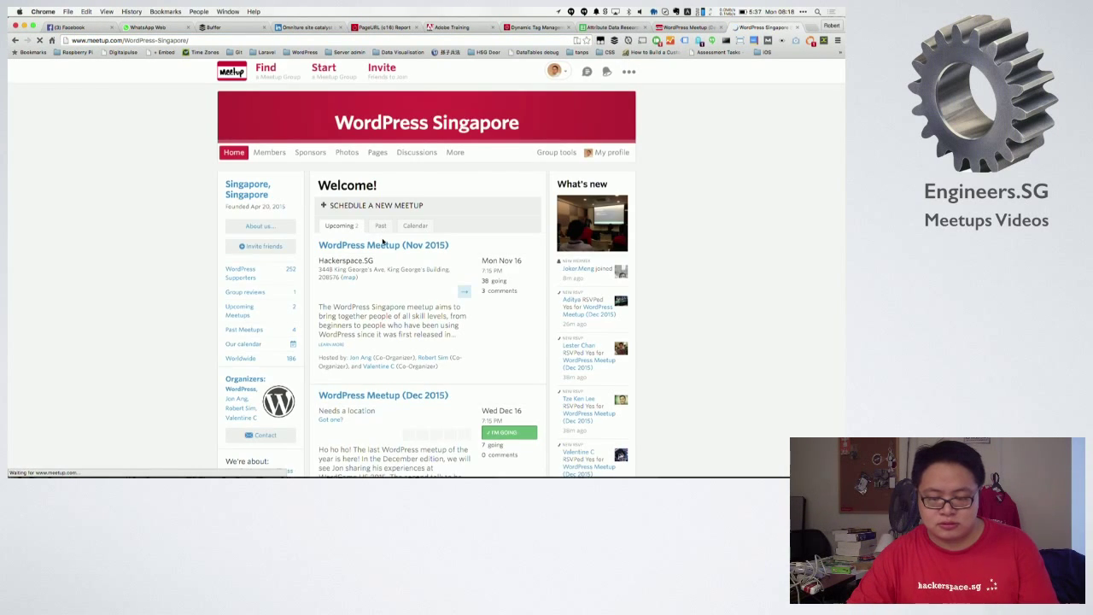
Open the WordPress Meetup (Dec 2015) event from the Singapore Meetup group page.
{"action": "scroll", "scroll_direction": "down", "scroll_amount": 3}
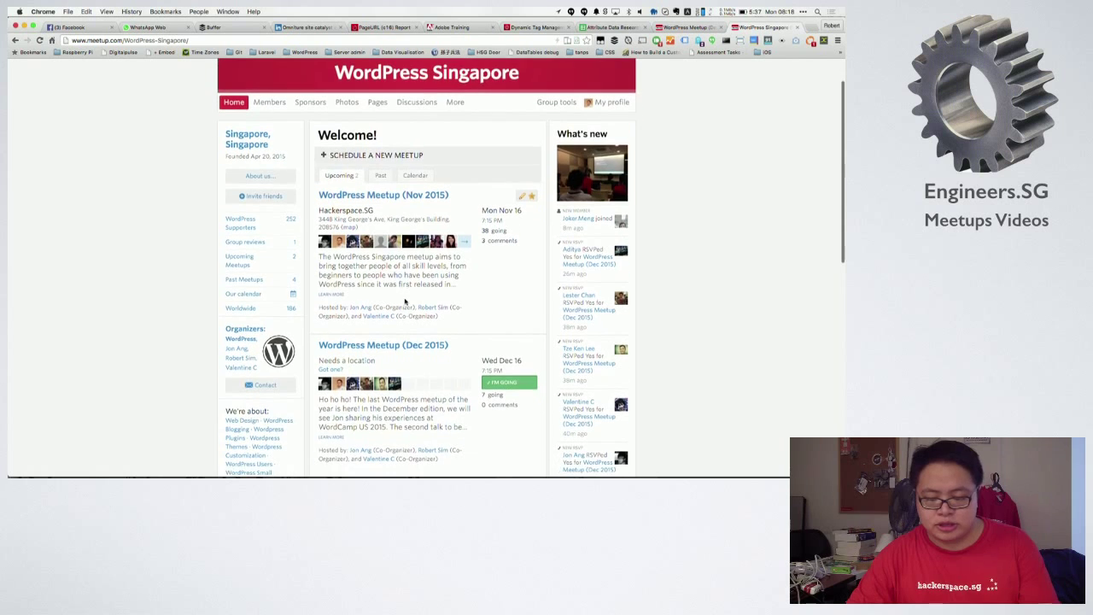
{"action": "left_click", "coordinate": [383, 345]}
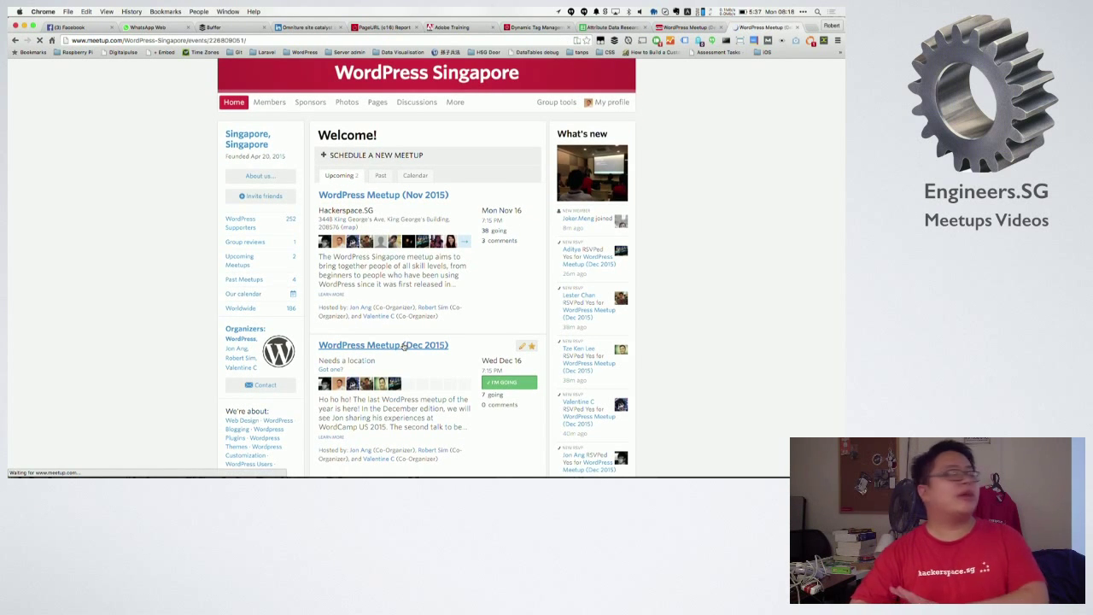
{"action": "left_click", "coordinate": [382, 345]}
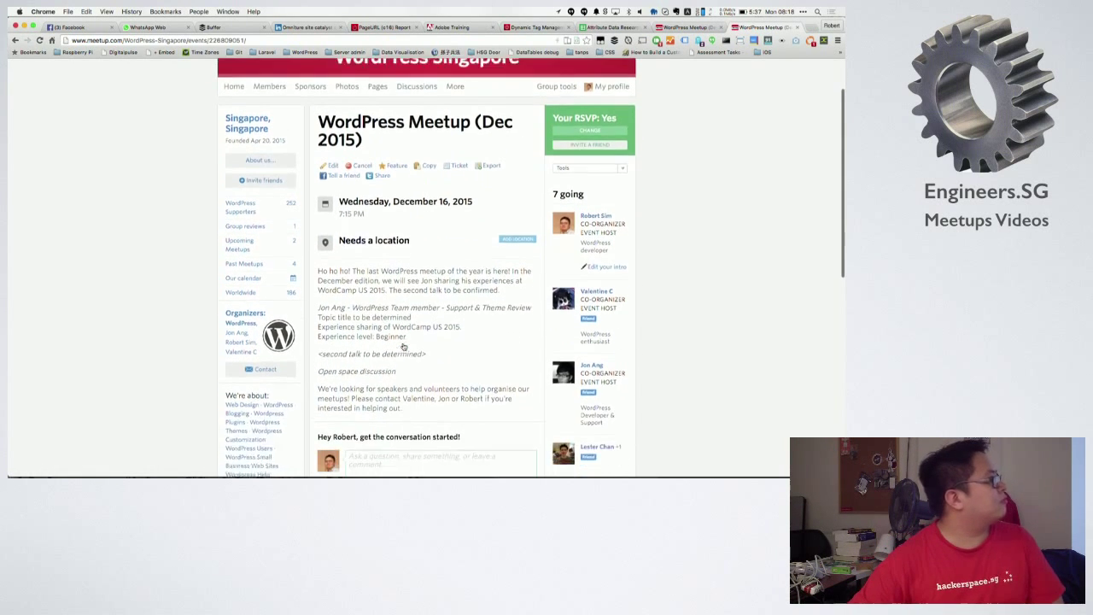